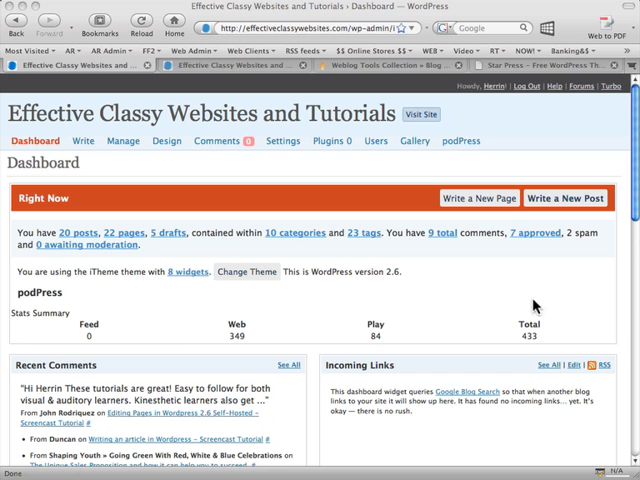
pyautogui.moveTo(420, 292)
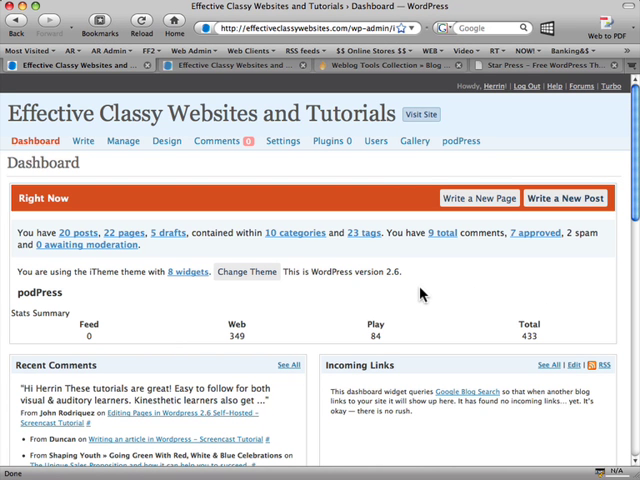
pyautogui.moveTo(420, 292)
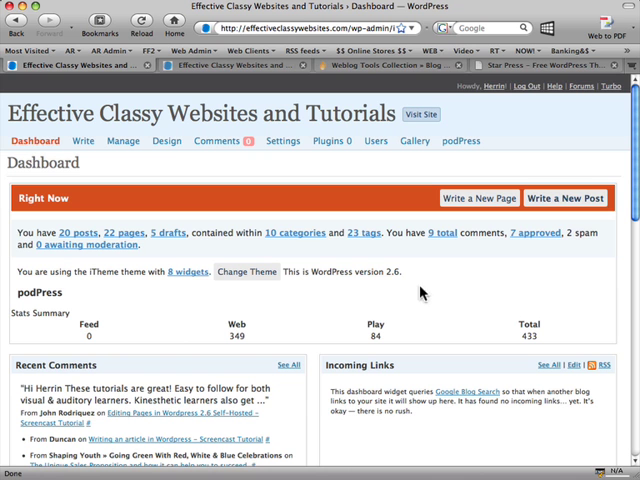
pyautogui.moveTo(256, 304)
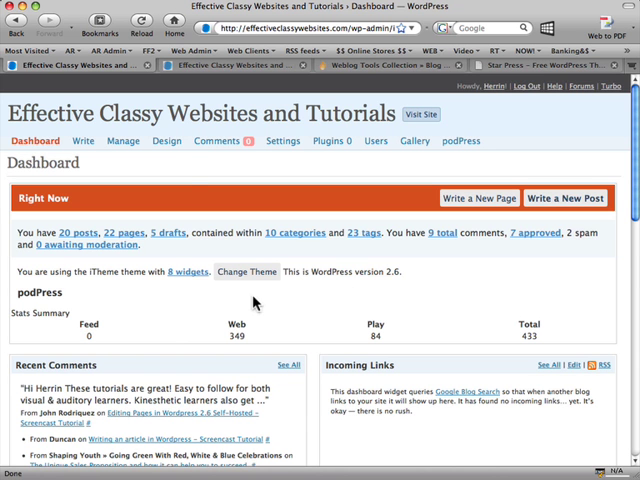
pyautogui.moveTo(162, 172)
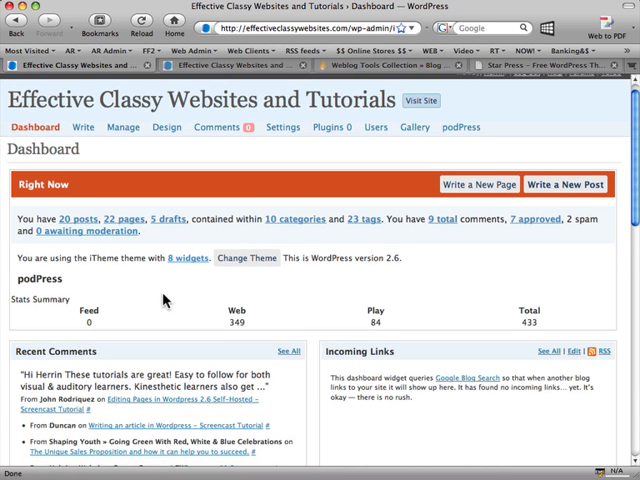
# Scroll the dashboard down past Development Blog and Plugins to the Other WordPress News headlines
pyautogui.scroll(-3)
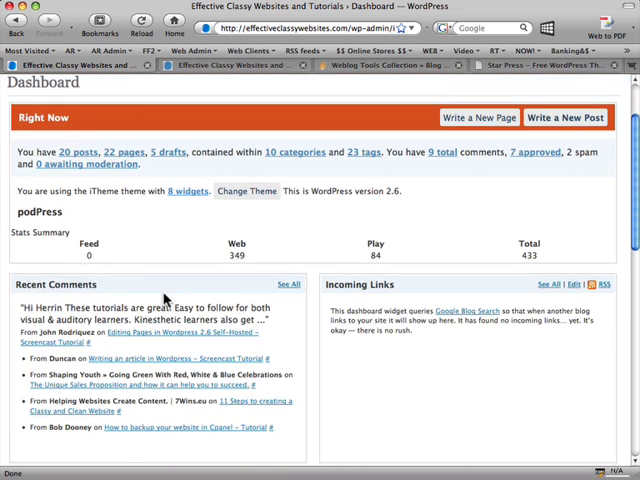
pyautogui.scroll(-3)
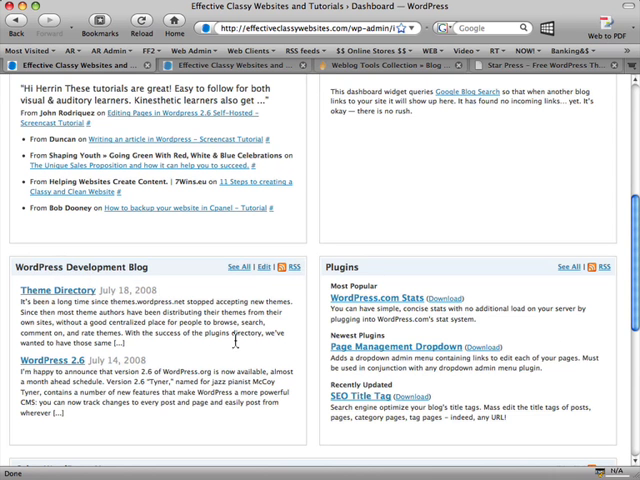
pyautogui.scroll(-3)
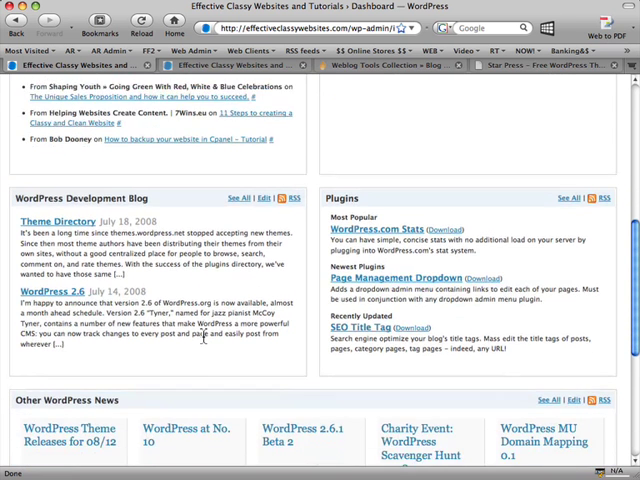
pyautogui.scroll(-3)
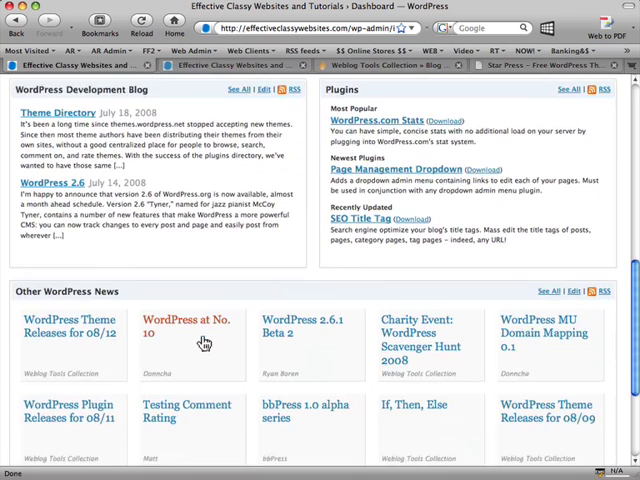
pyautogui.scroll(-3)
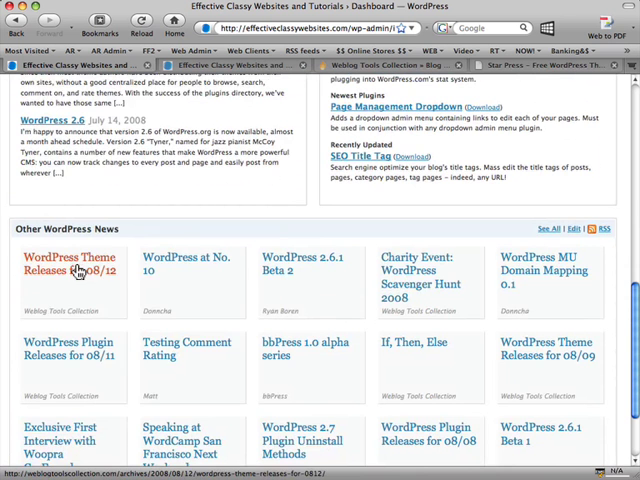
# Read the 'WordPress Theme Releases for 08/12' post and follow its WP Coda link
pyautogui.rightClick(70, 270)
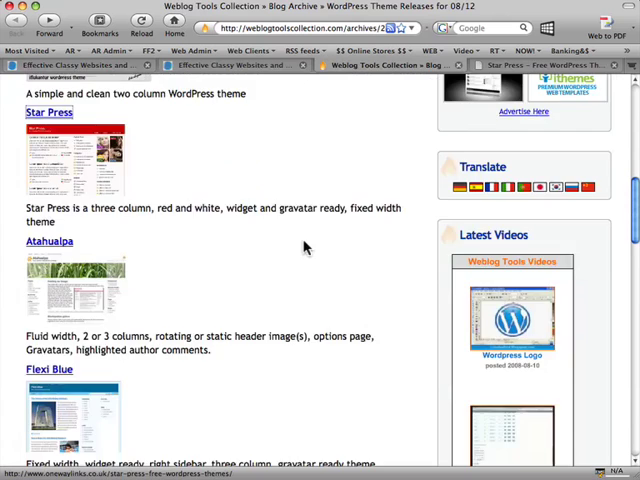
pyautogui.scroll(3)
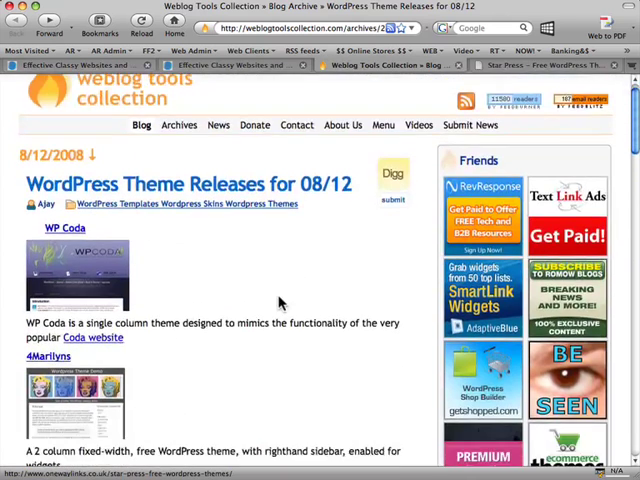
pyautogui.scroll(-3)
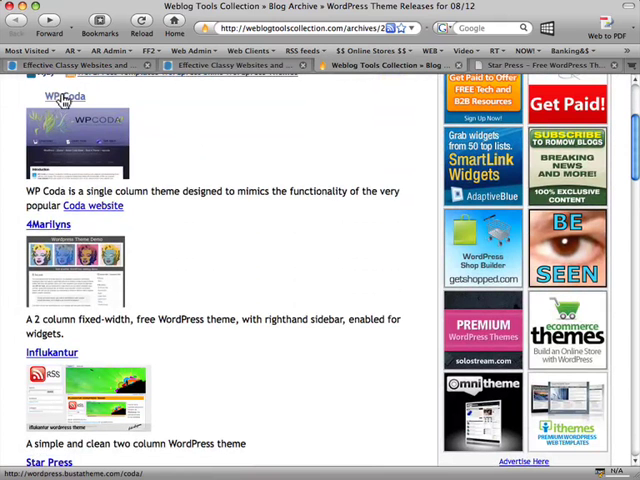
pyautogui.click(64, 96)
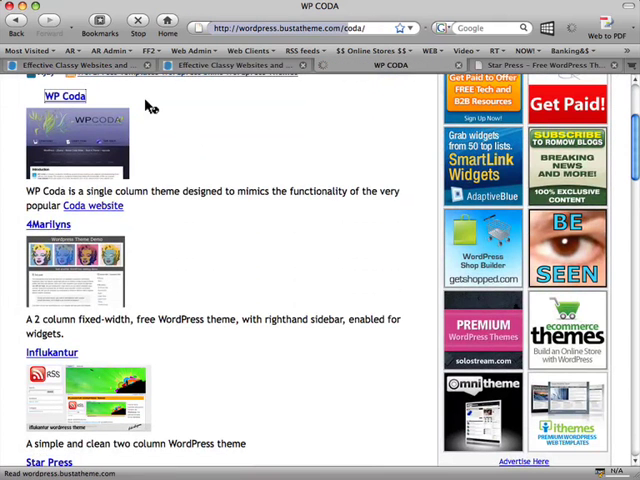
# Scroll the WP Coda page through its Introduction and Requirements sections
pyautogui.click(64, 96)
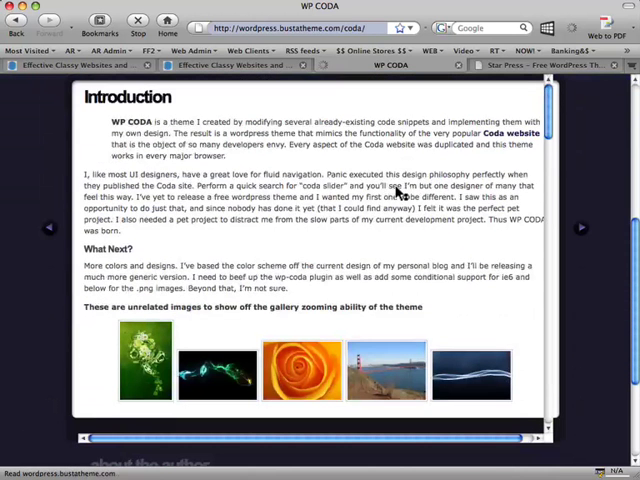
pyautogui.scroll(-3)
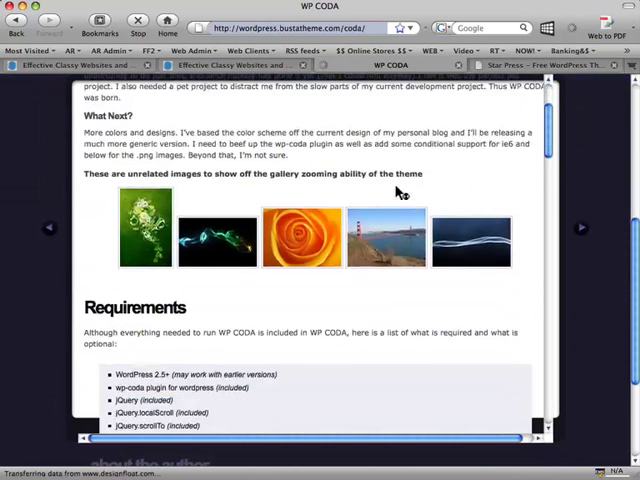
pyautogui.scroll(-3)
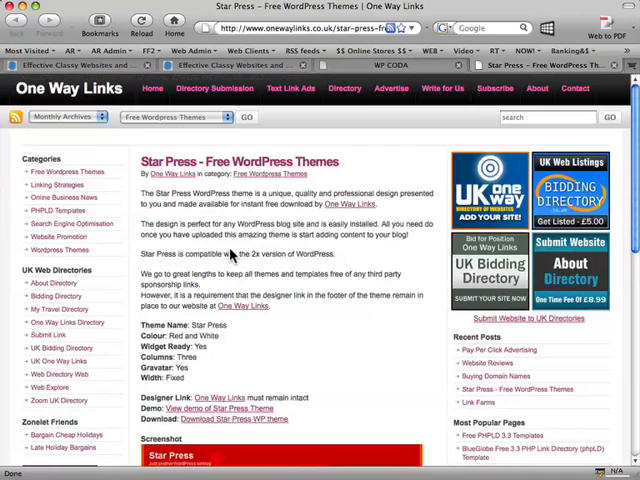
# Scroll the One Way Links 'Star Press - Free WordPress Themes' page to its details and download link
pyautogui.scroll(-3)
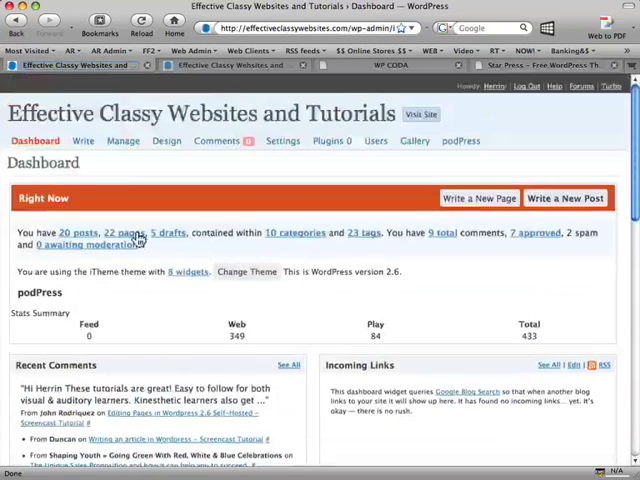
pyautogui.moveTo(128, 174)
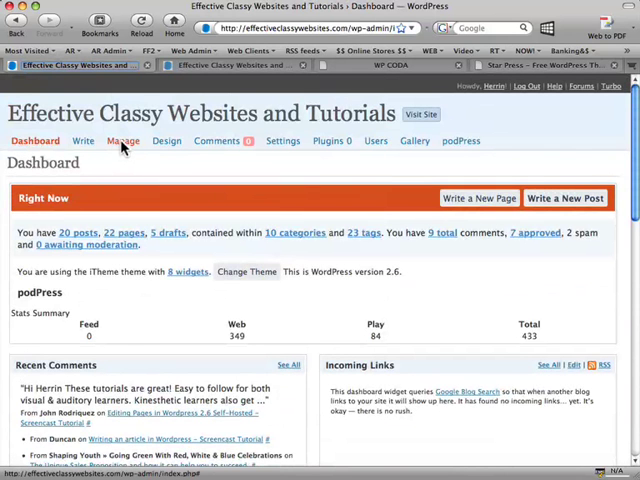
# Expand the Manage menu in the admin bar listing Posts, Pages, Links and other sections
pyautogui.click(124, 140)
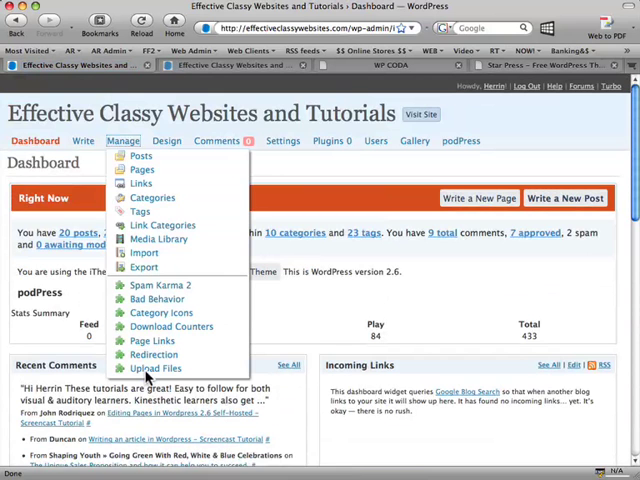
pyautogui.moveTo(320, 326)
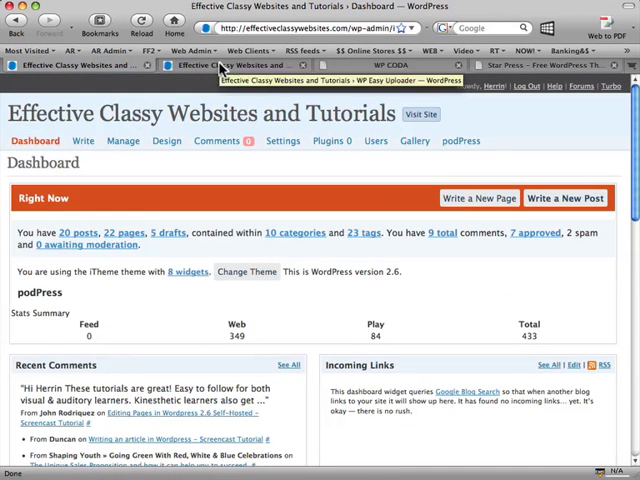
# Go to the WP Easy Uploader's Upload Files page with source, destination and overwrite options
pyautogui.click(122, 140)
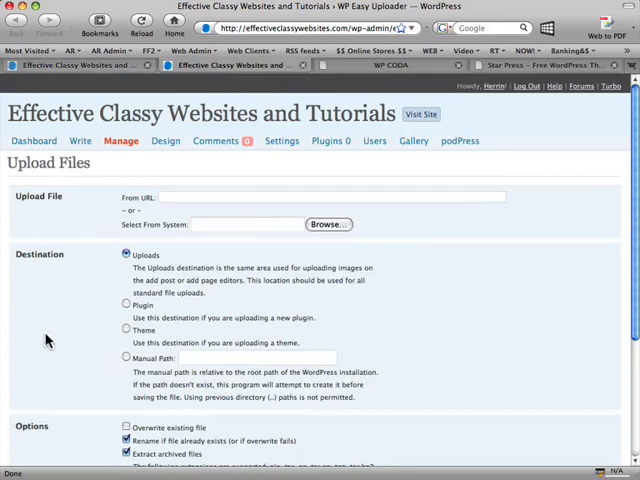
pyautogui.moveTo(30, 208)
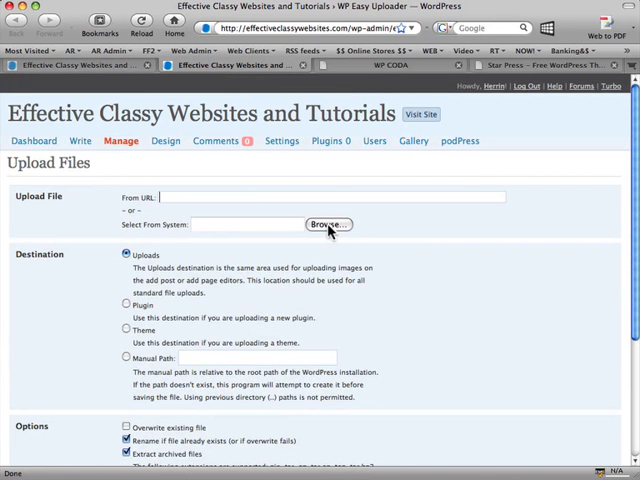
# Choose star-press.zip, set destination Theme, and enable 'Remove archive after successful extraction'
pyautogui.click(328, 224)
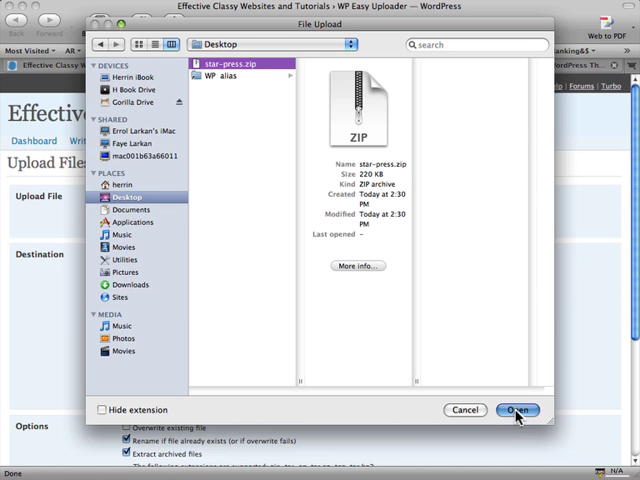
pyautogui.click(516, 410)
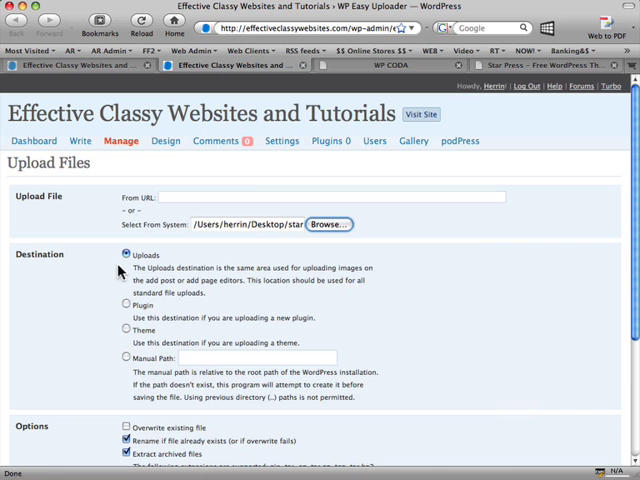
pyautogui.moveTo(128, 340)
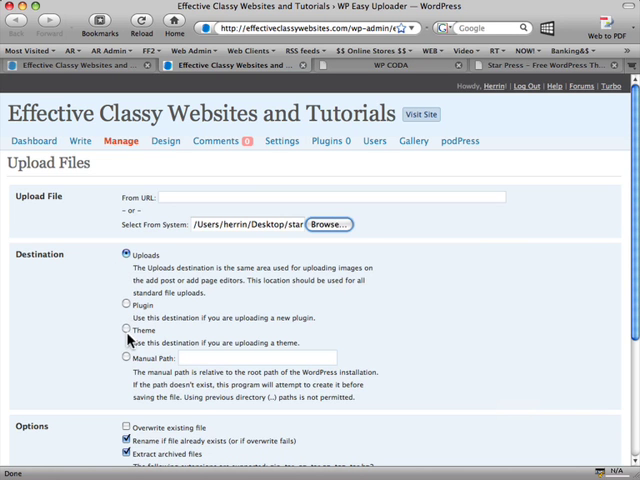
pyautogui.click(128, 328)
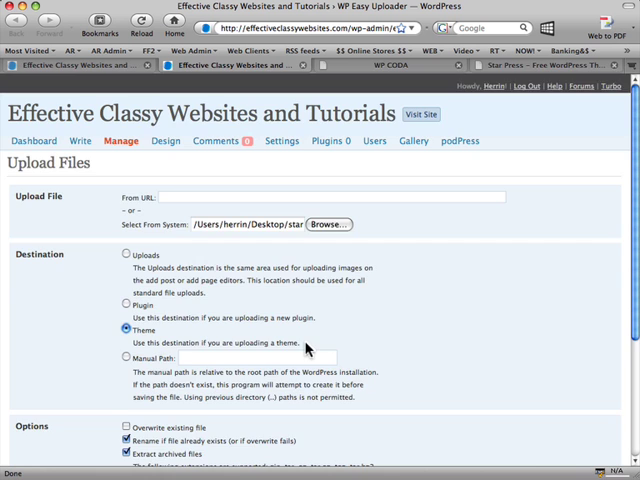
pyautogui.scroll(-3)
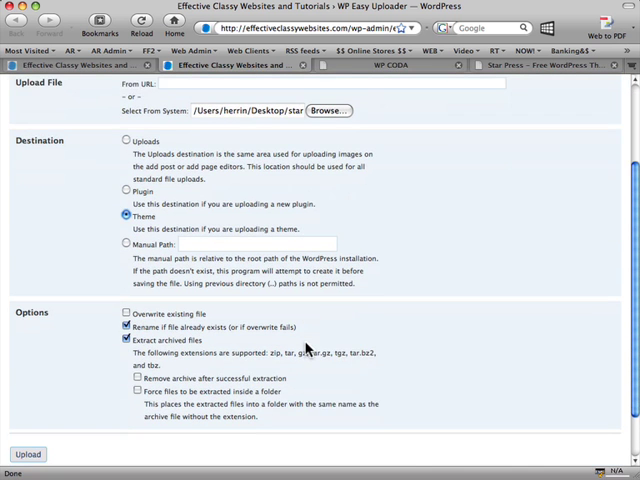
pyautogui.scroll(-3)
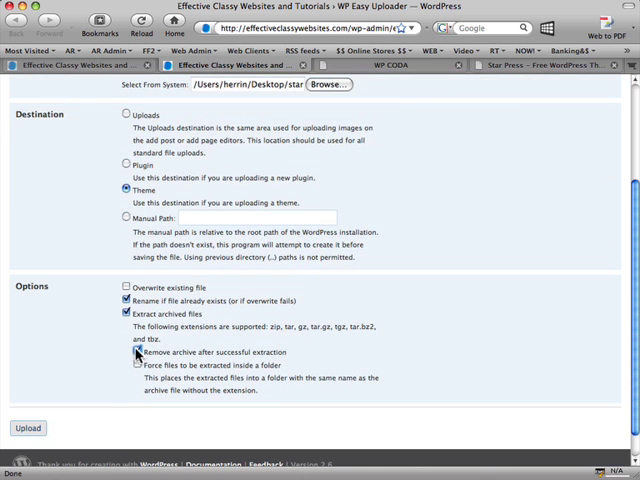
pyautogui.click(136, 352)
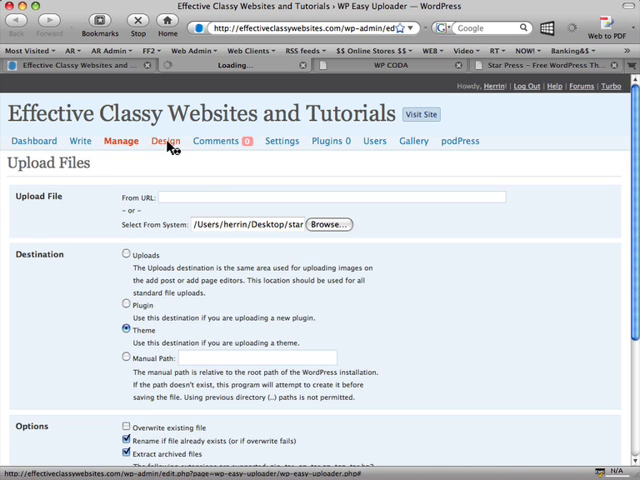
# Run the upload so star-press.zip is extracted to wp-content/themes and the archive removed
pyautogui.click(166, 140)
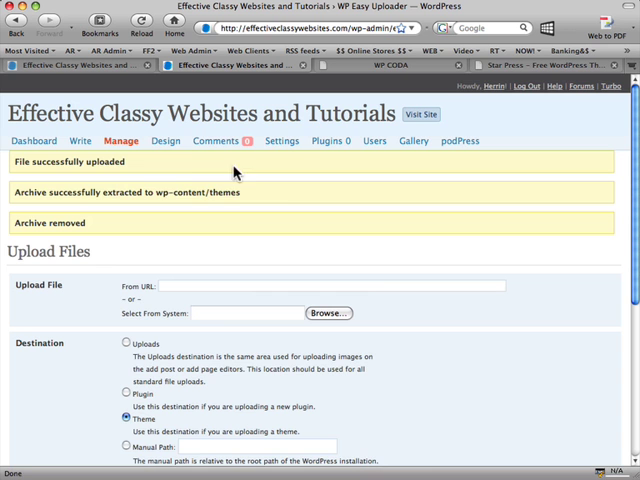
# Go to Design > Themes and preview Star Press 1.0 from Available Themes
pyautogui.click(164, 140)
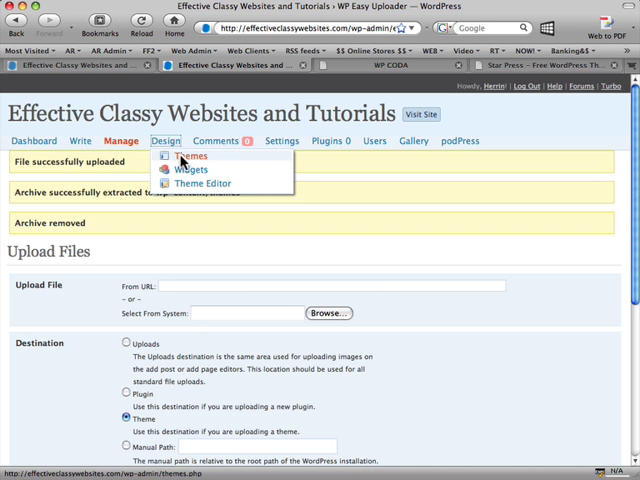
pyautogui.click(188, 156)
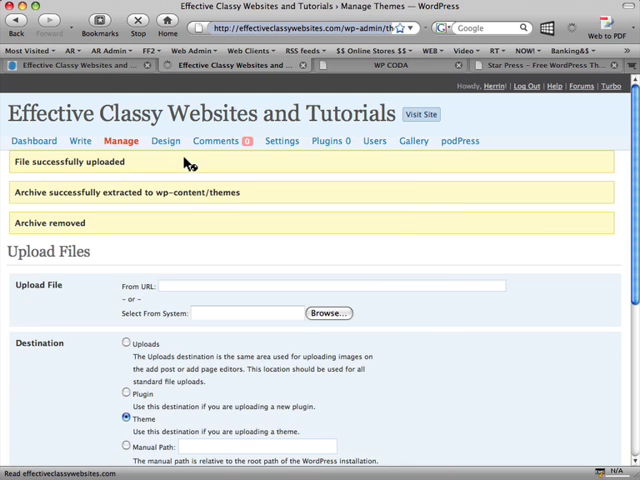
pyautogui.click(164, 140)
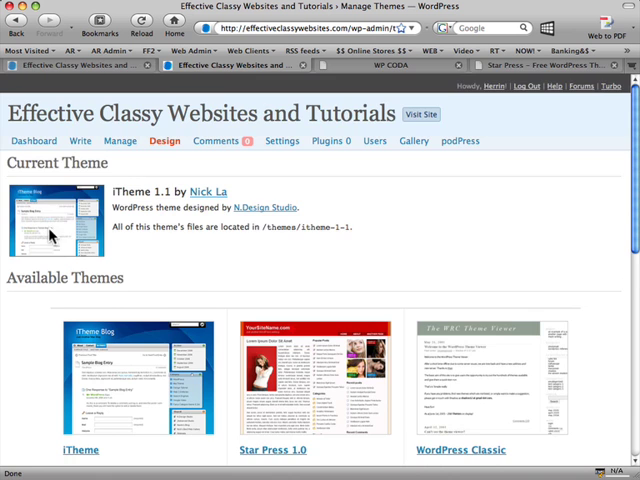
pyautogui.scroll(-3)
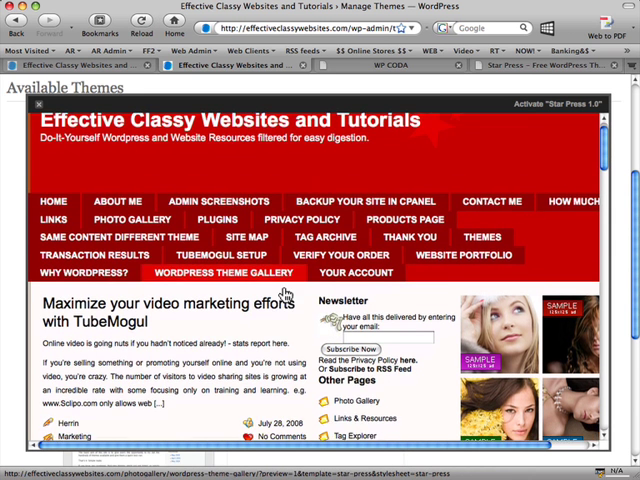
# Scroll the Star Press preview through its posts, sidebar and categories, opening 'Unleashing The IdeaVirus'
pyautogui.scroll(-3)
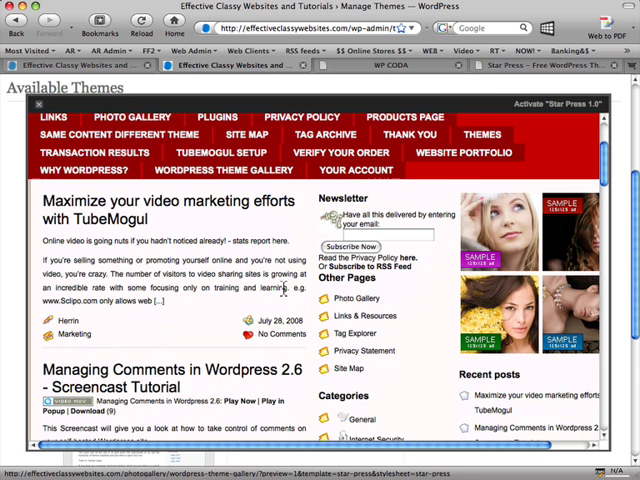
pyautogui.scroll(-3)
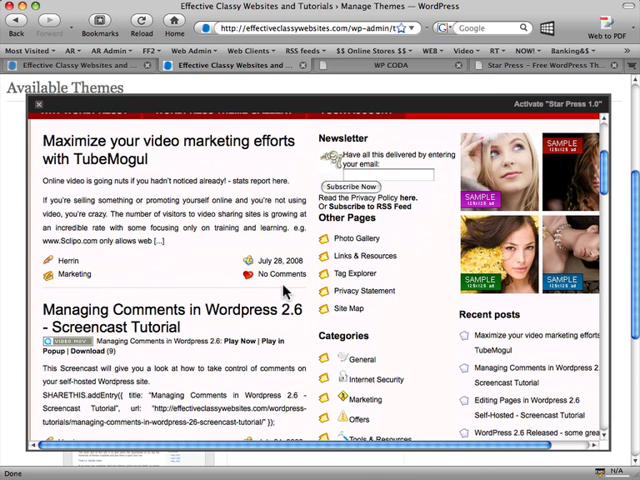
pyautogui.scroll(-3)
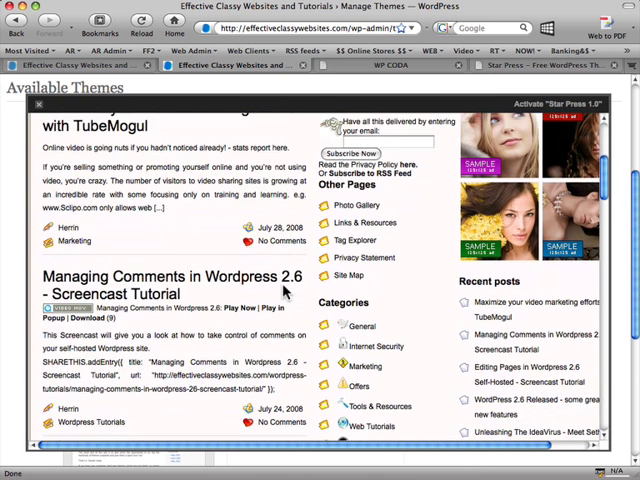
pyautogui.scroll(-3)
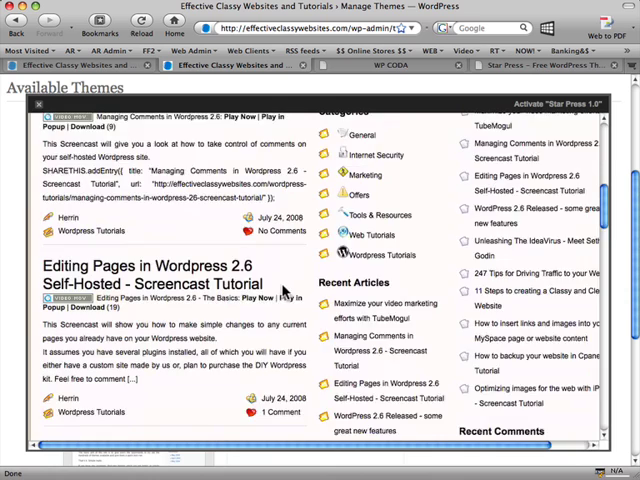
pyautogui.scroll(-3)
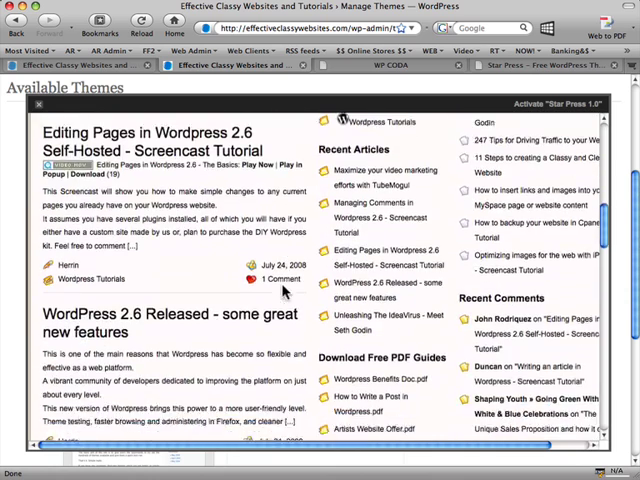
pyautogui.scroll(-3)
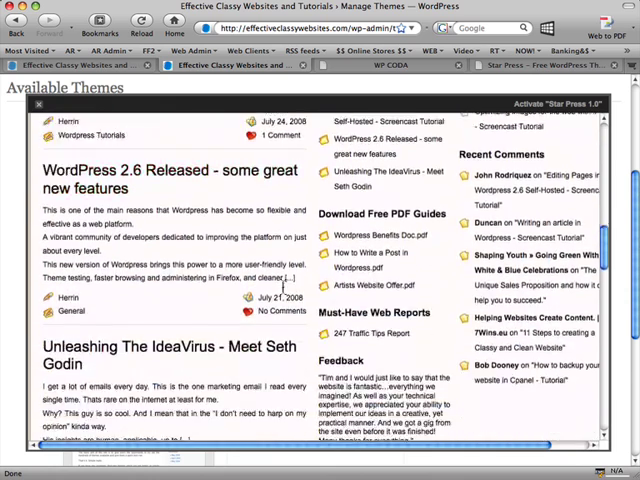
pyautogui.scroll(-3)
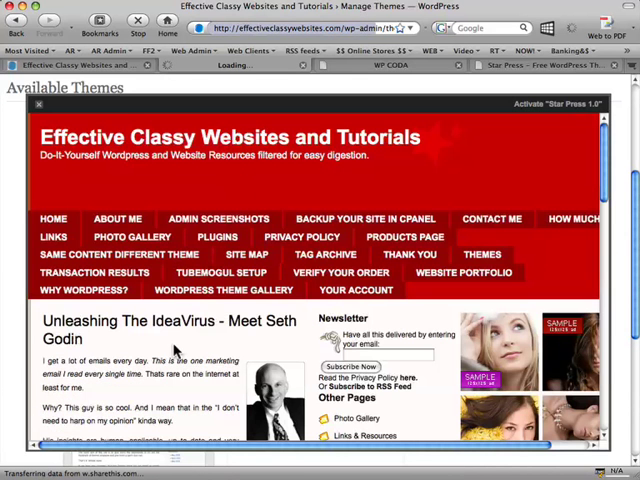
pyautogui.scroll(-3)
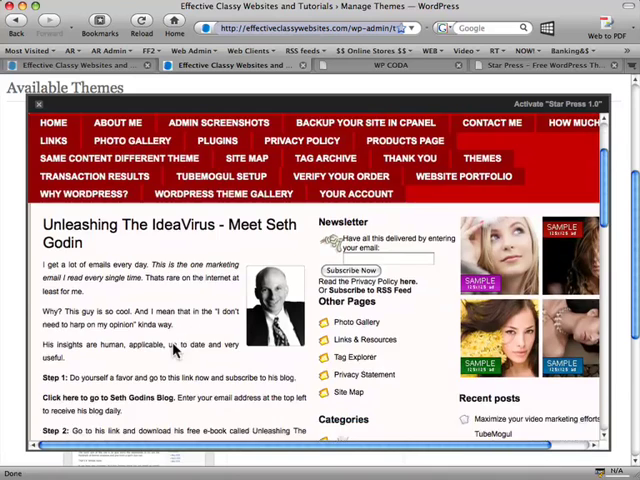
pyautogui.scroll(-3)
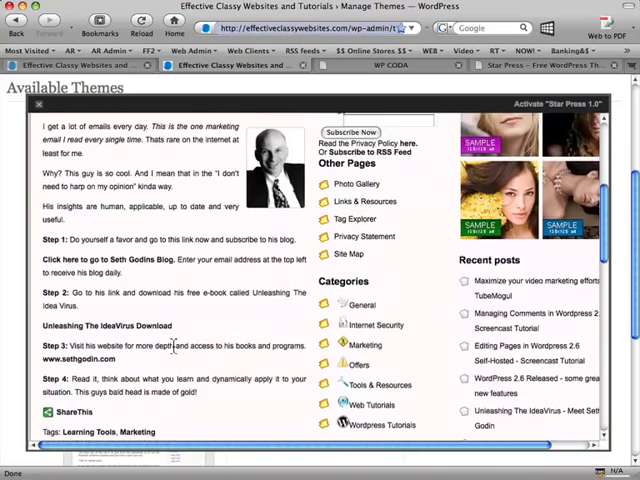
pyautogui.scroll(-3)
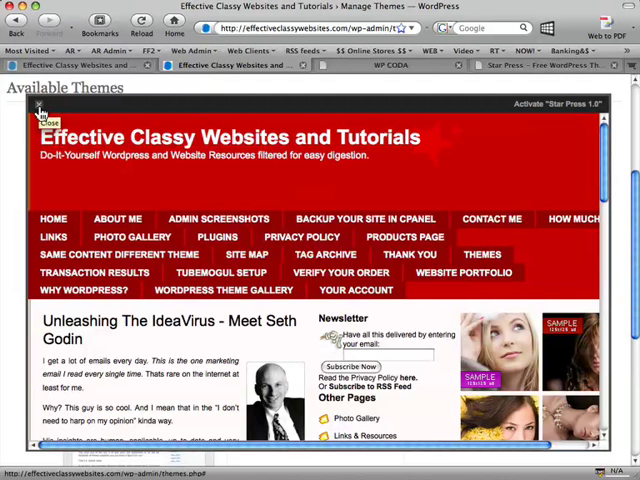
pyautogui.click(48, 120)
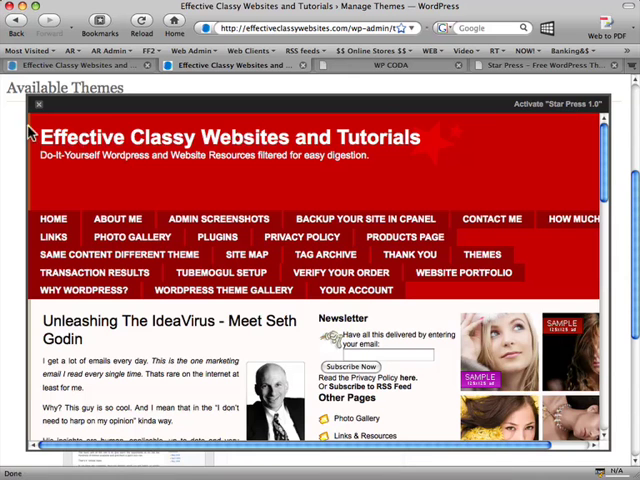
# Close the Star Press 1.0 preview overlay and browse the Manage Themes page, iTheme 1.1 still current
pyautogui.click(40, 104)
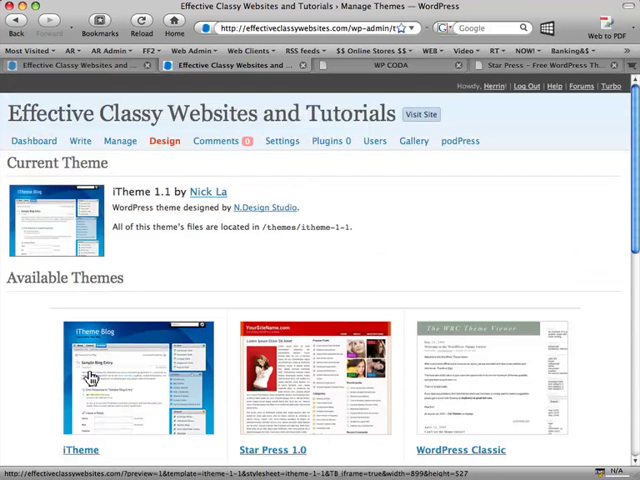
pyautogui.scroll(-3)
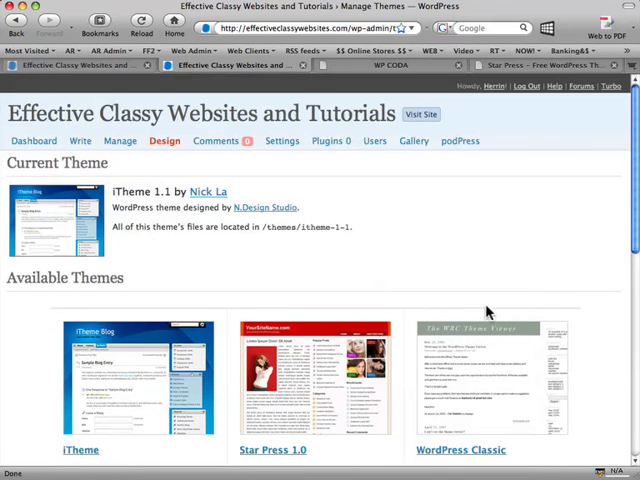
pyautogui.scroll(-3)
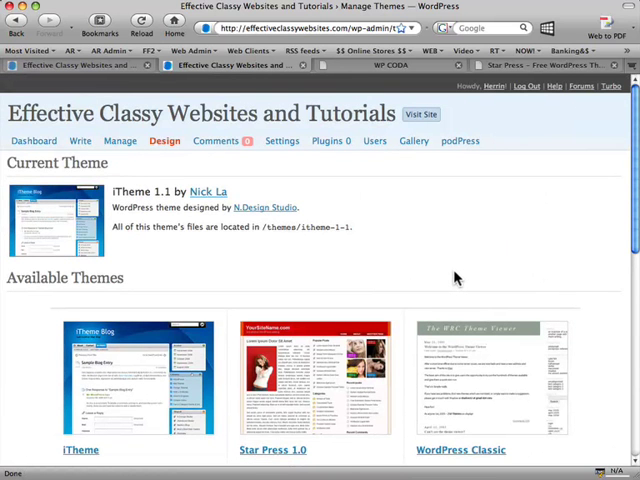
pyautogui.moveTo(454, 278)
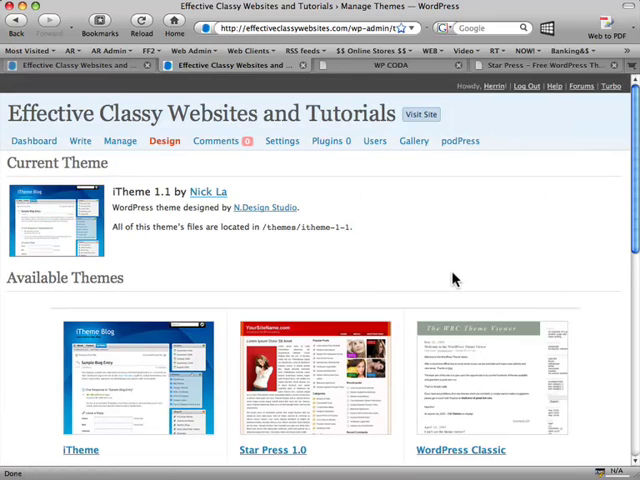